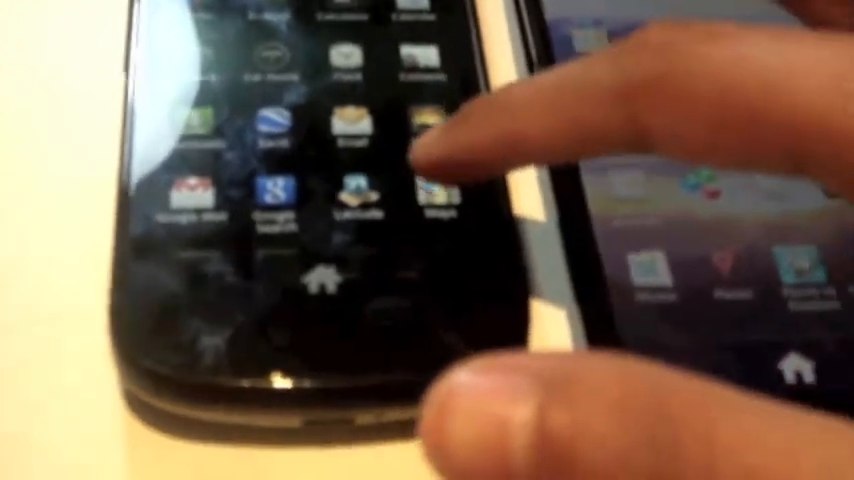
left_click(440, 190)
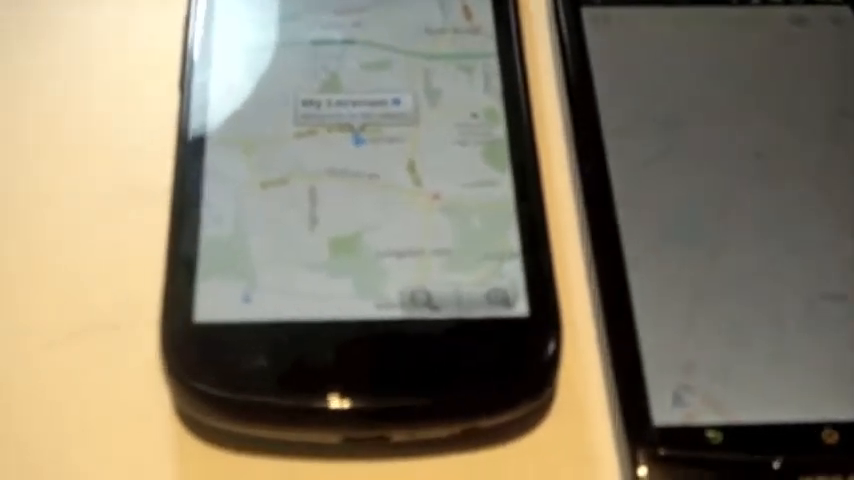